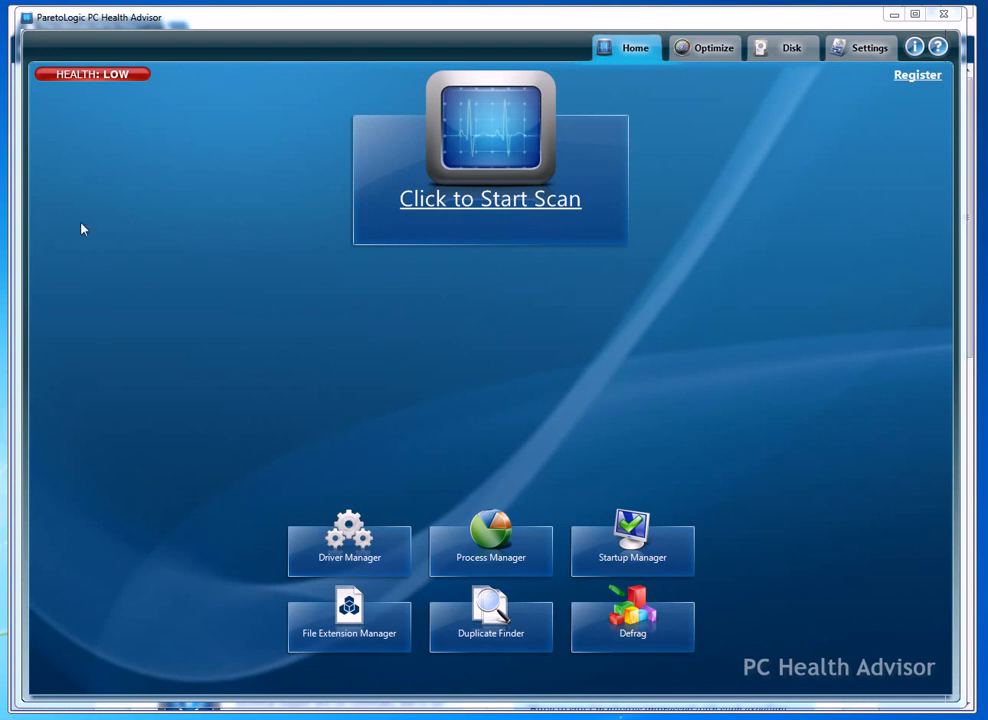
pyautogui.moveTo(344, 60)
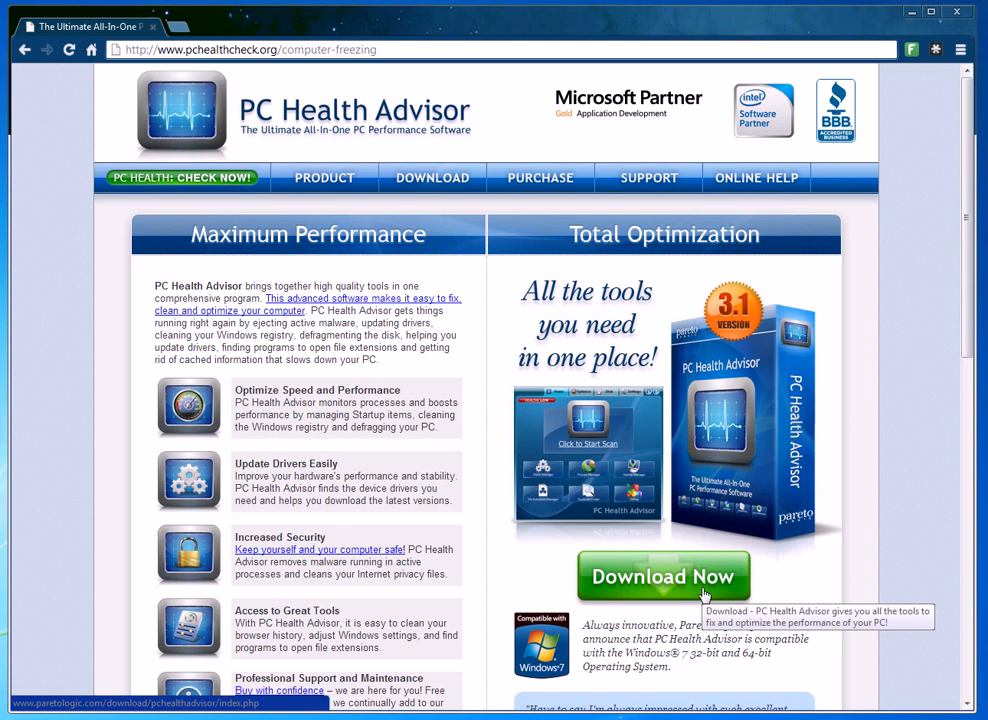
pyautogui.moveTo(664, 442)
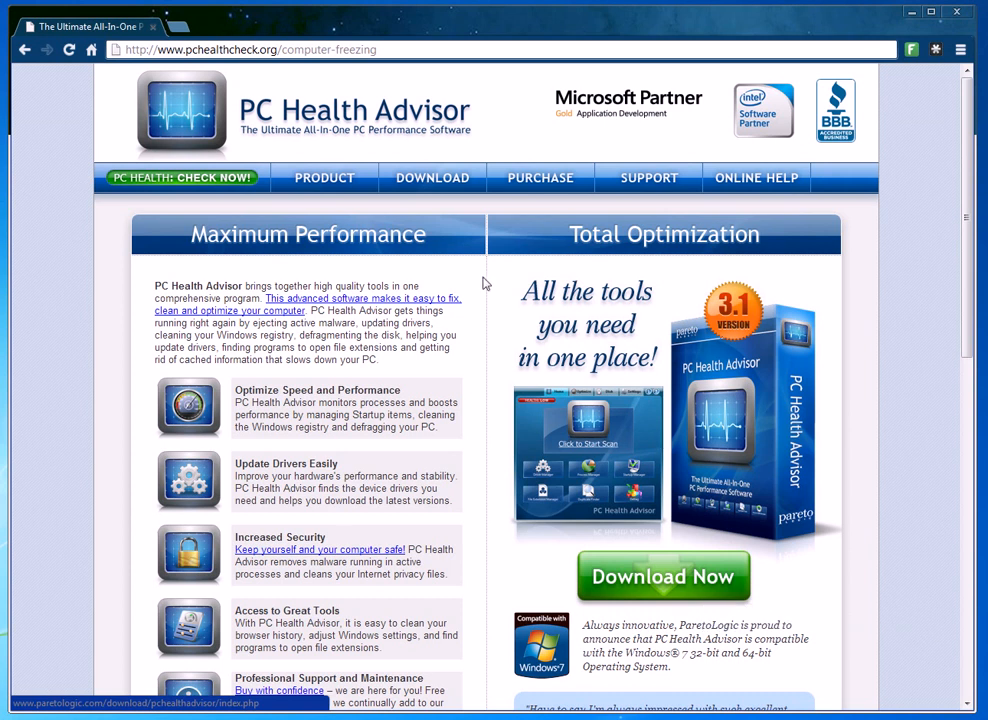
# Scroll down the PC Health Advisor product page to its feature list and system requirements
pyautogui.scroll(-3)
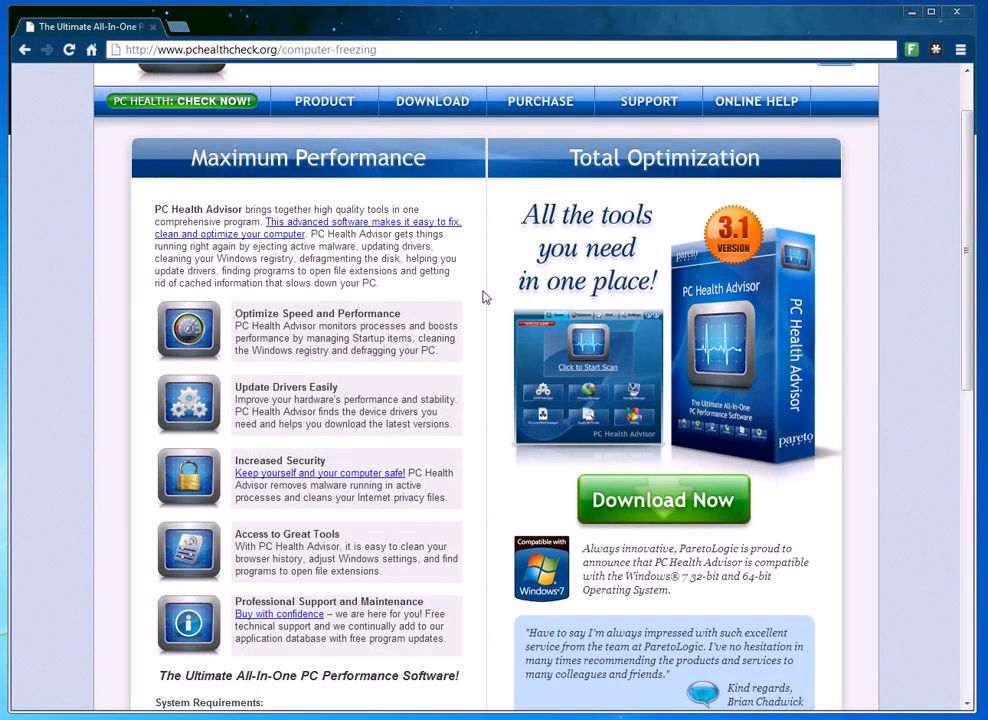
pyautogui.moveTo(408, 318)
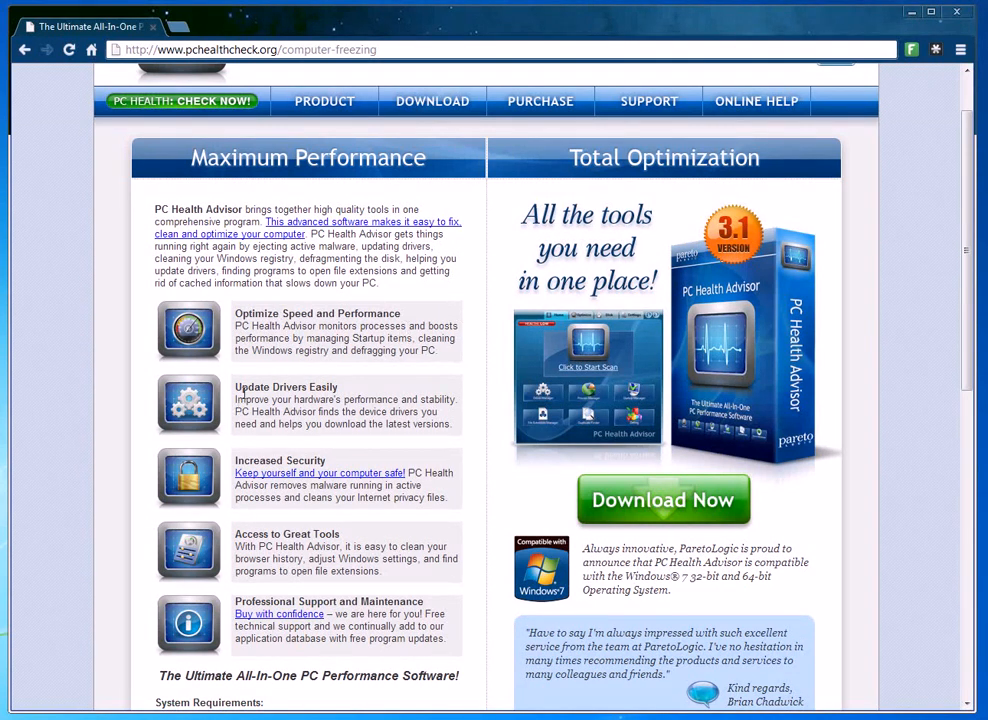
pyautogui.moveTo(352, 390)
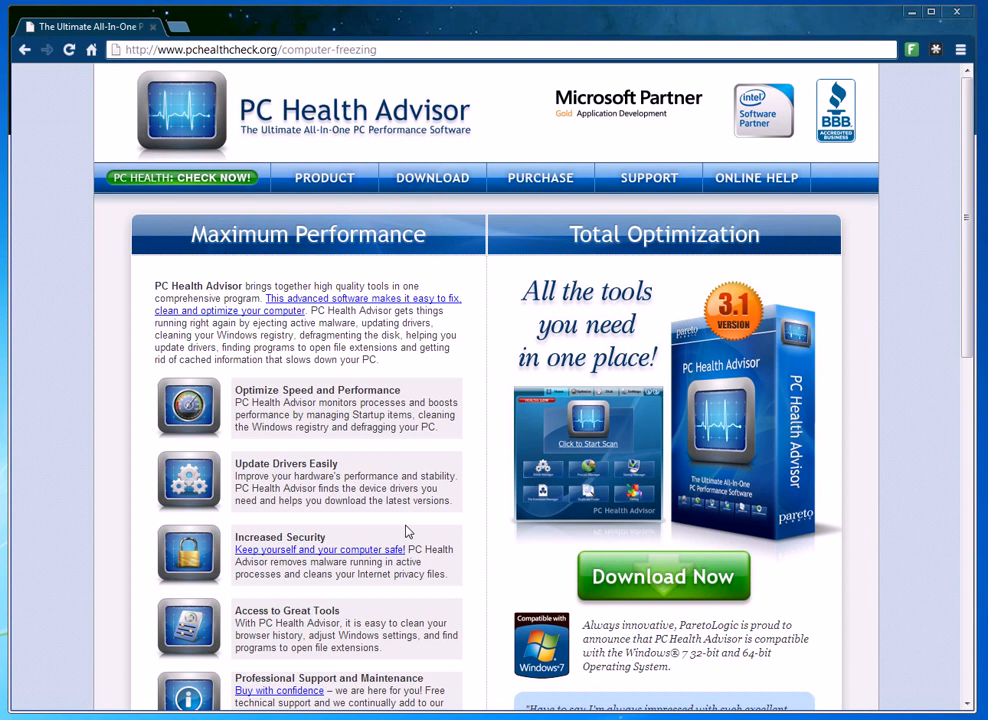
pyautogui.moveTo(672, 90)
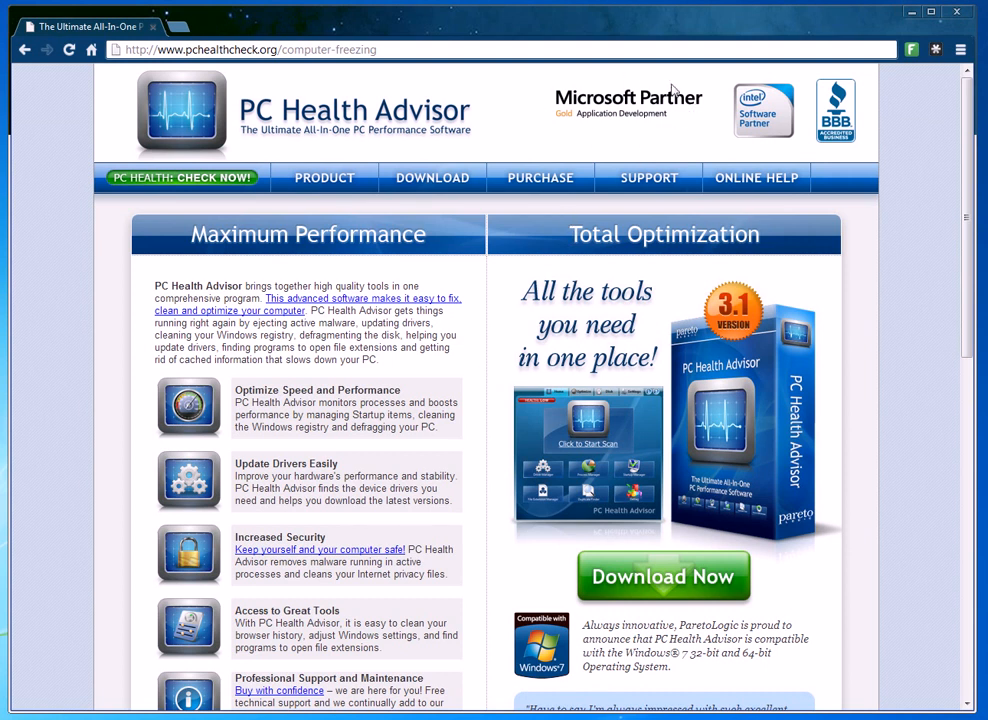
pyautogui.moveTo(790, 124)
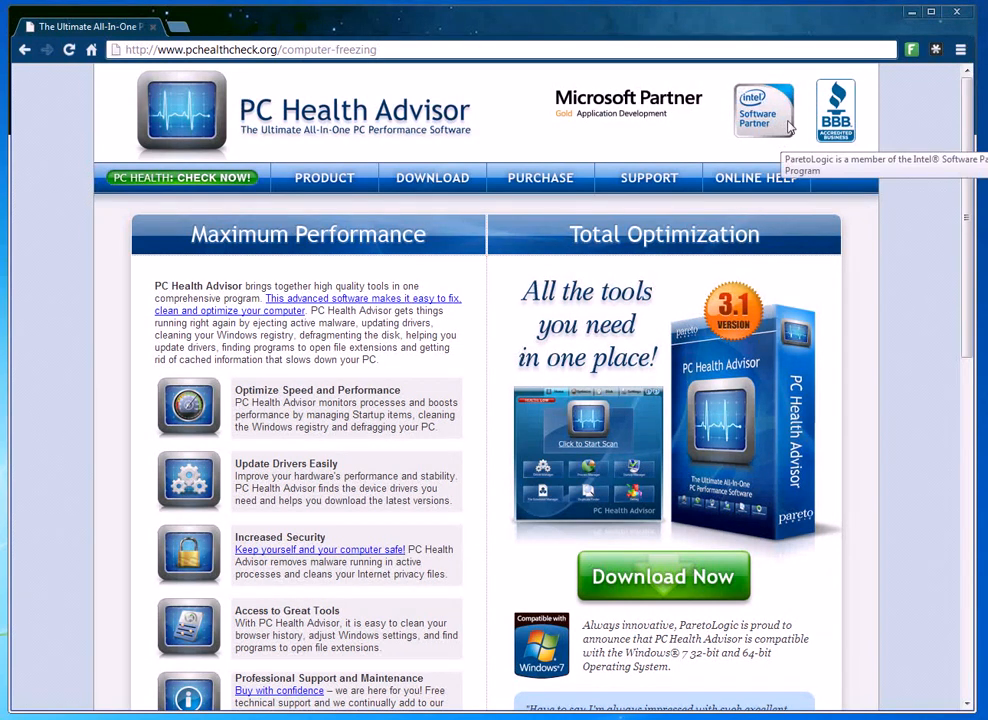
pyautogui.moveTo(864, 144)
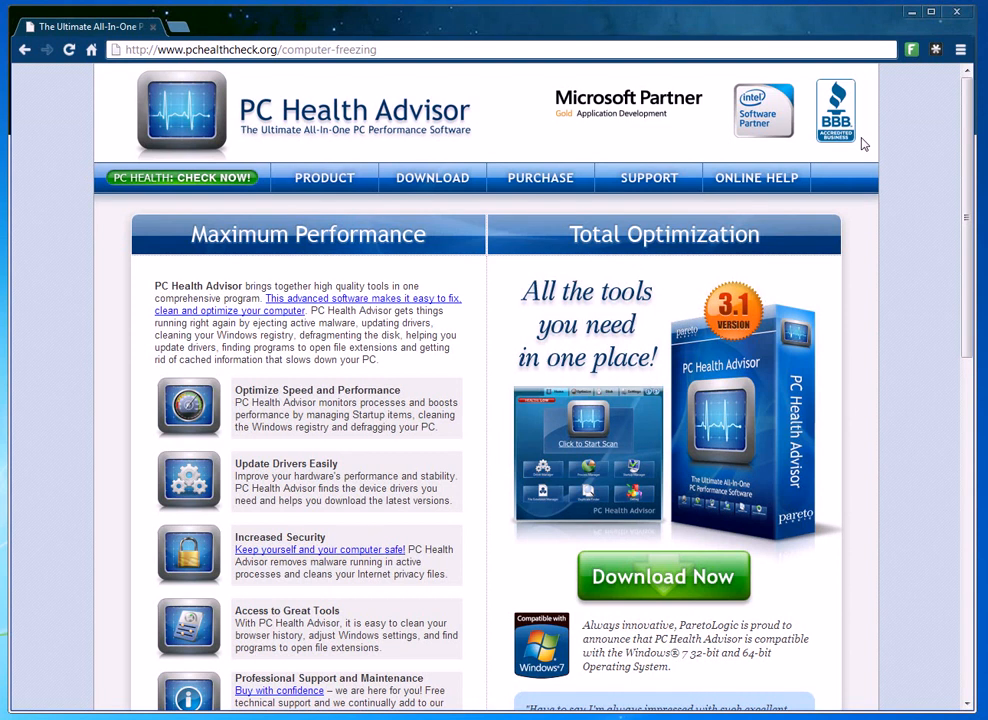
pyautogui.moveTo(744, 128)
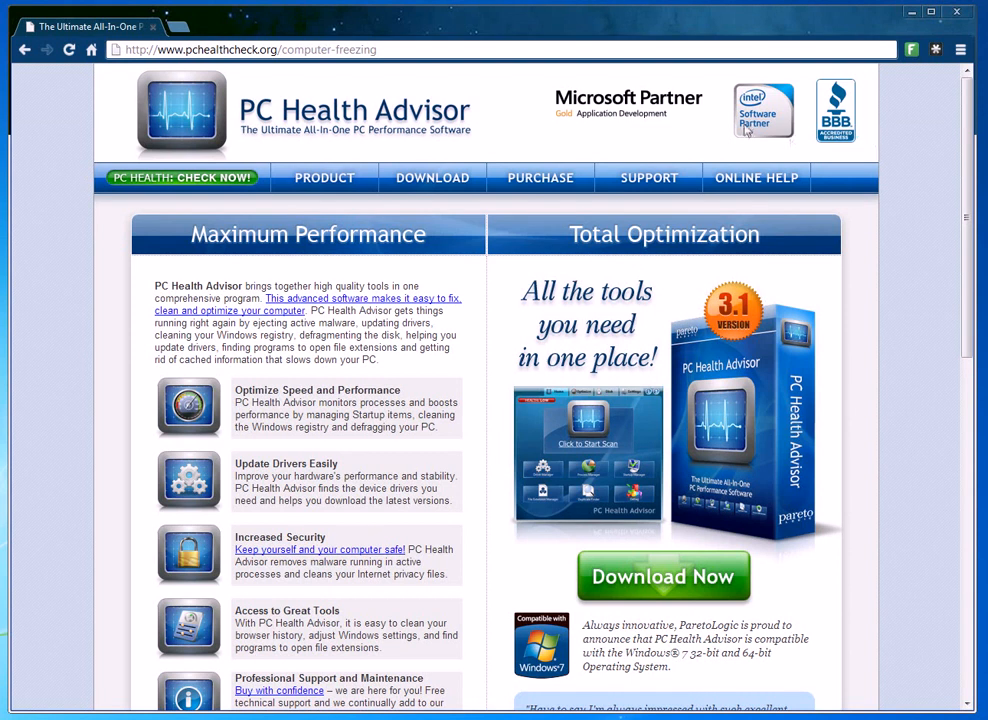
pyautogui.moveTo(764, 112)
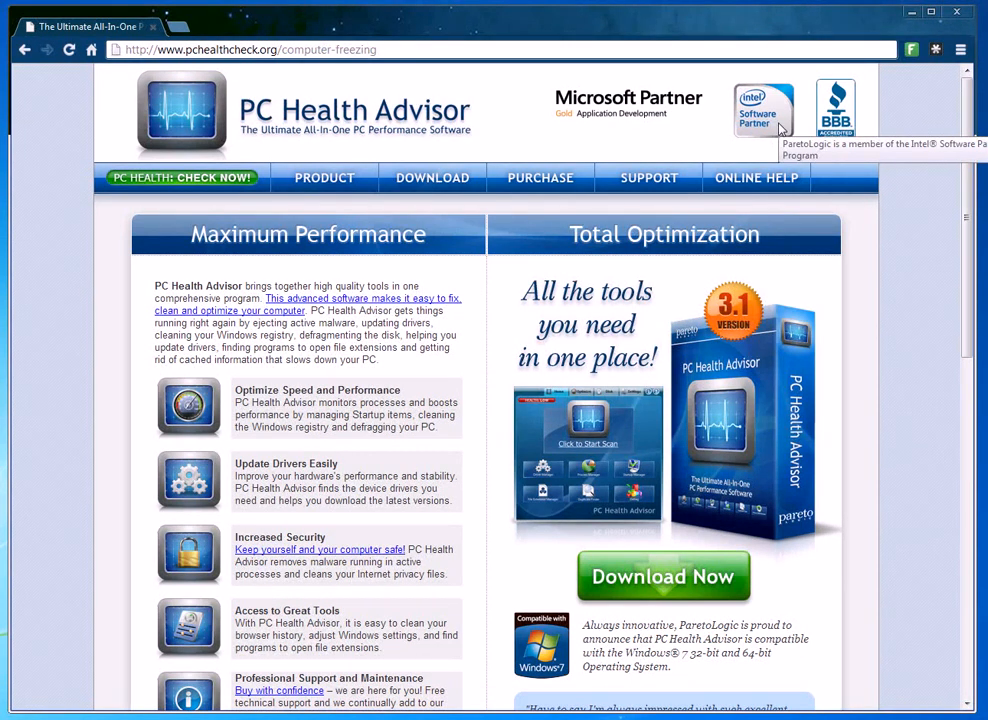
pyautogui.moveTo(480, 610)
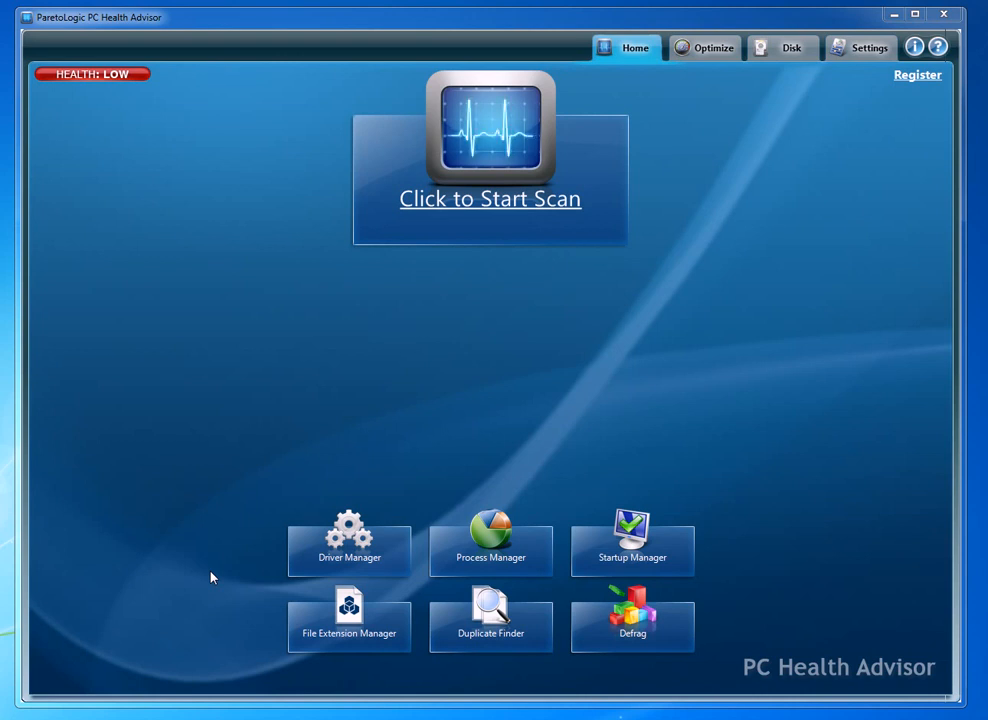
pyautogui.moveTo(510, 288)
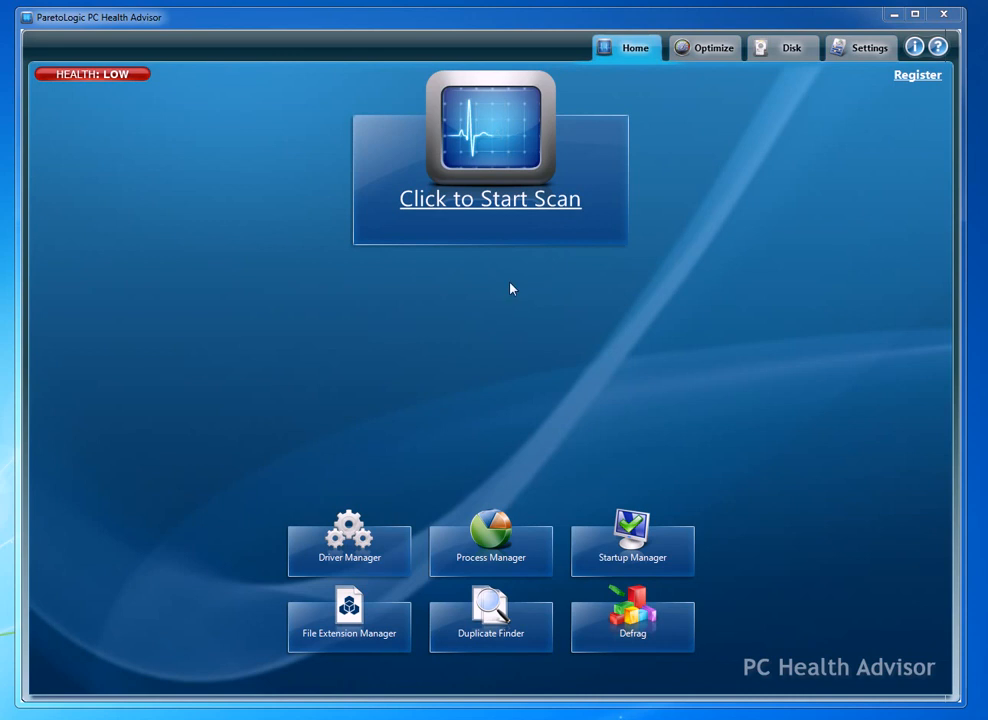
pyautogui.moveTo(512, 210)
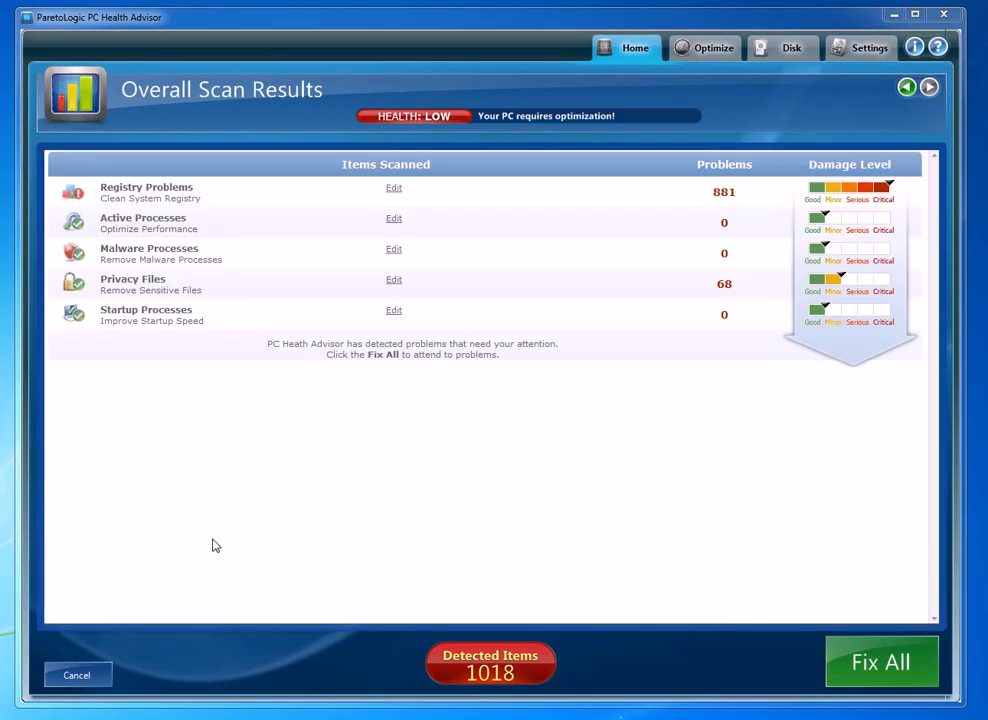
pyautogui.moveTo(62, 472)
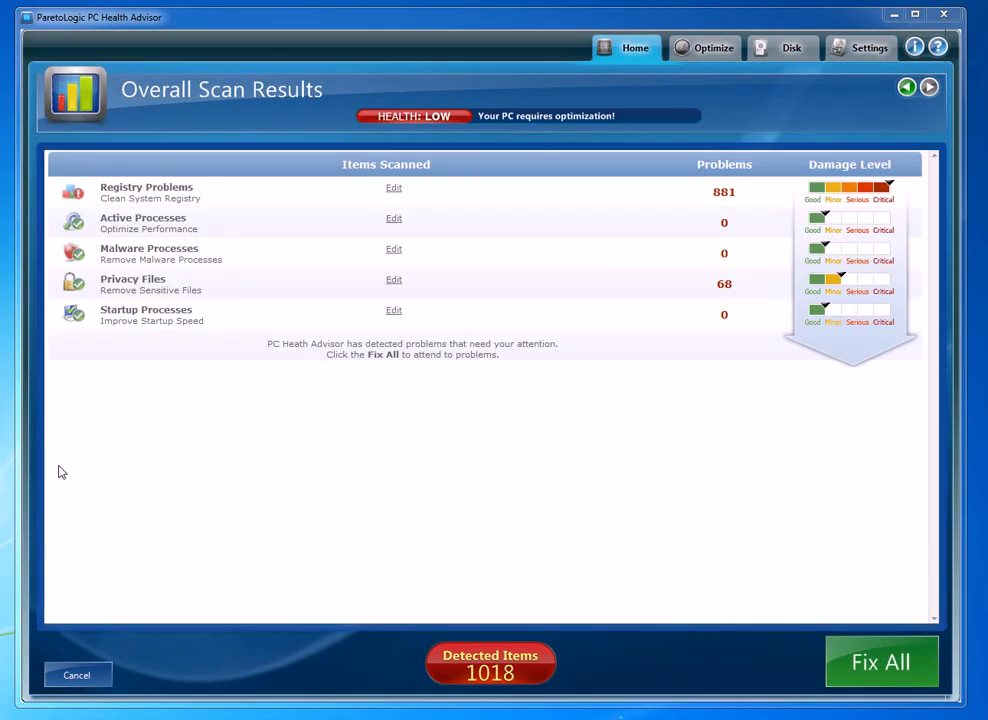
pyautogui.moveTo(530, 680)
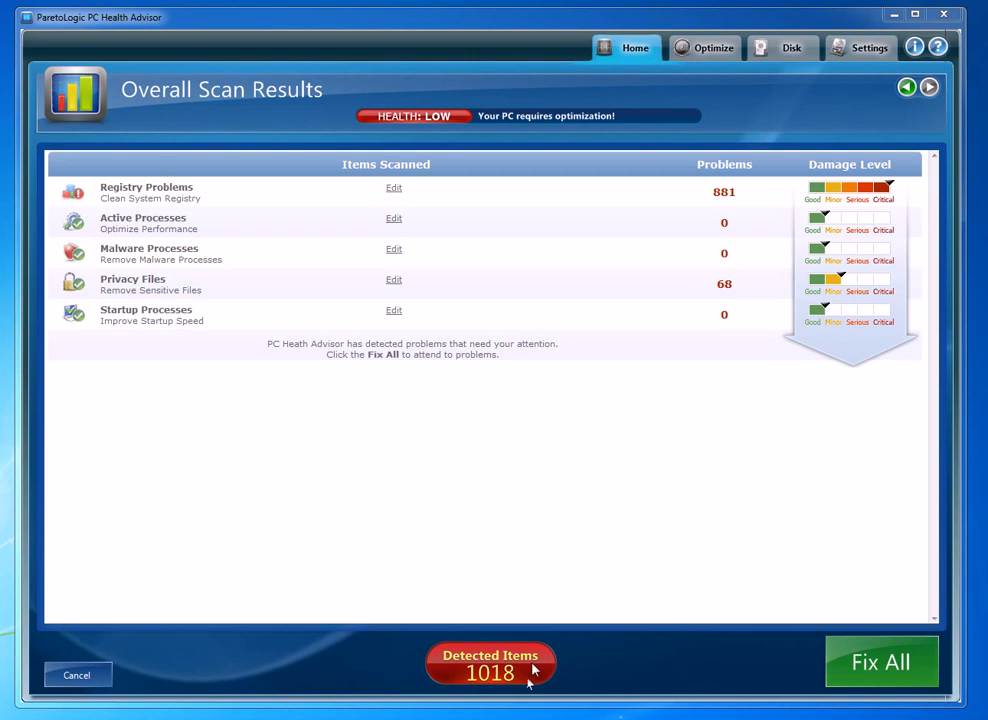
pyautogui.moveTo(508, 592)
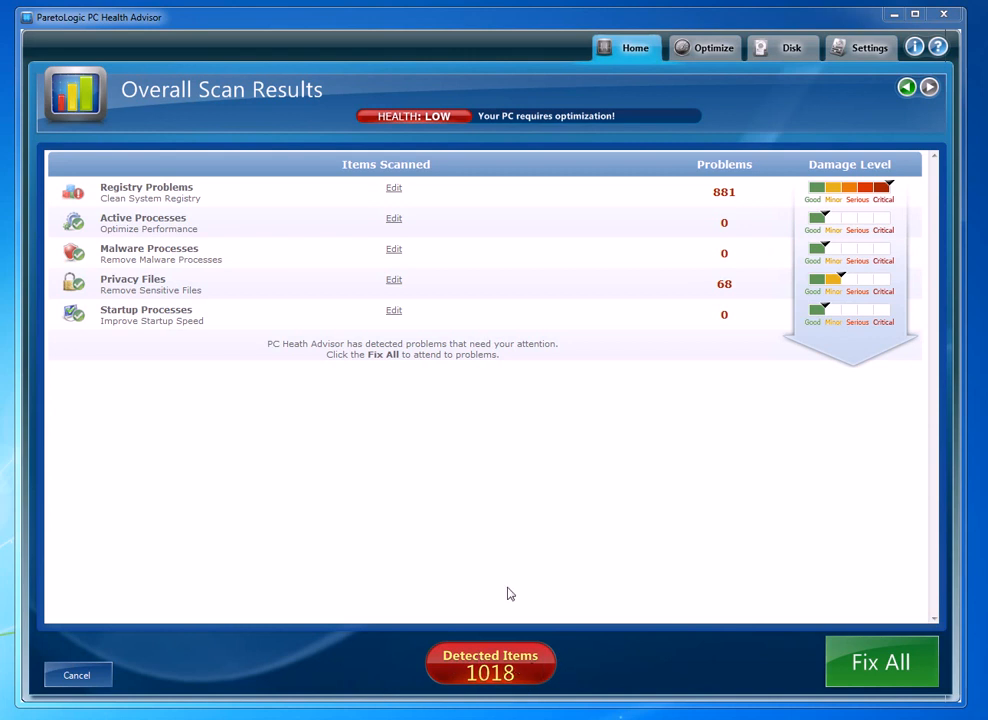
pyautogui.moveTo(168, 212)
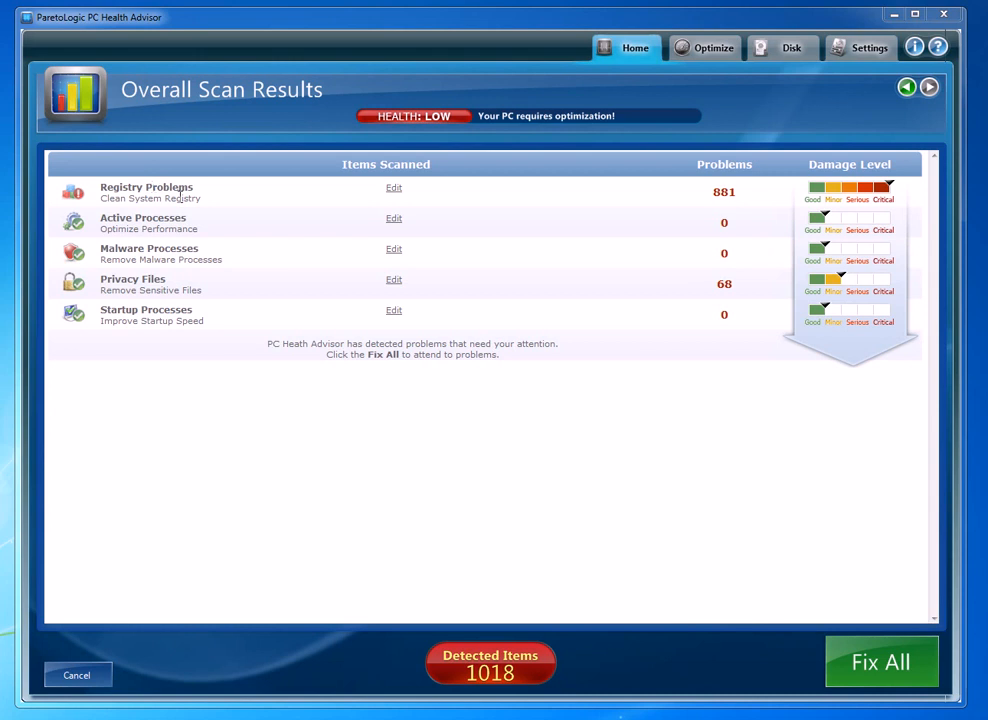
pyautogui.moveTo(700, 212)
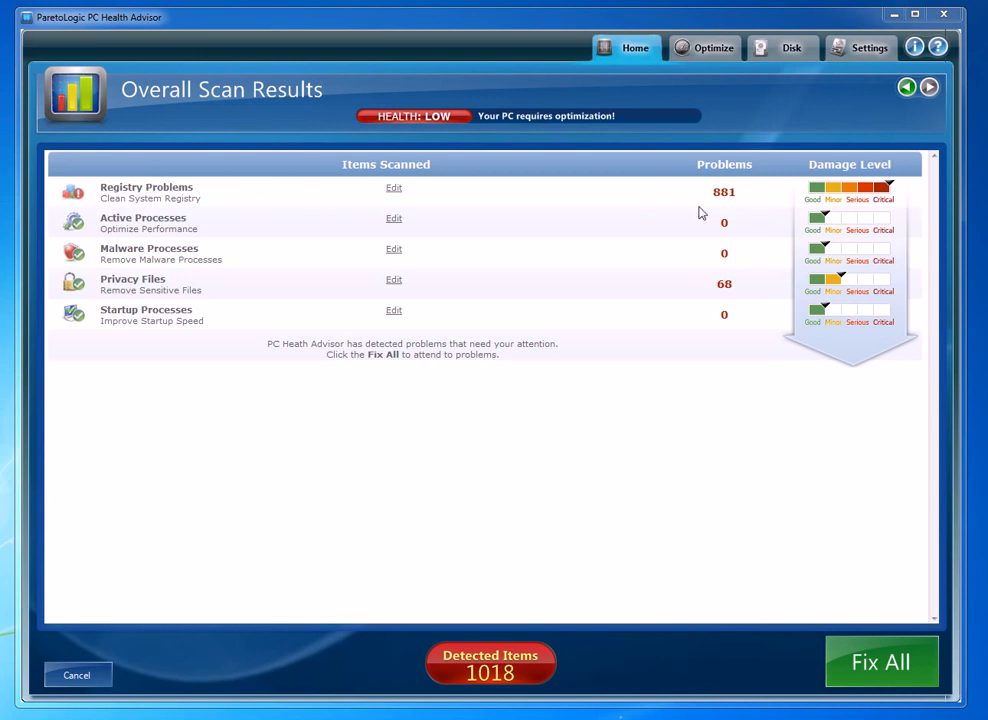
pyautogui.moveTo(6, 220)
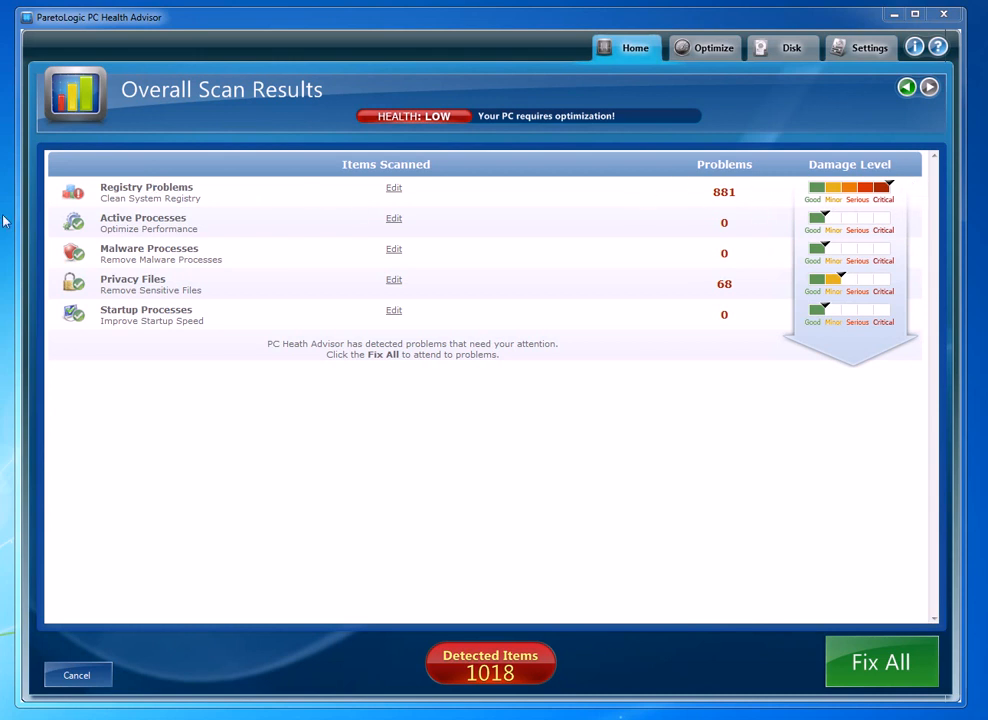
pyautogui.moveTo(382, 230)
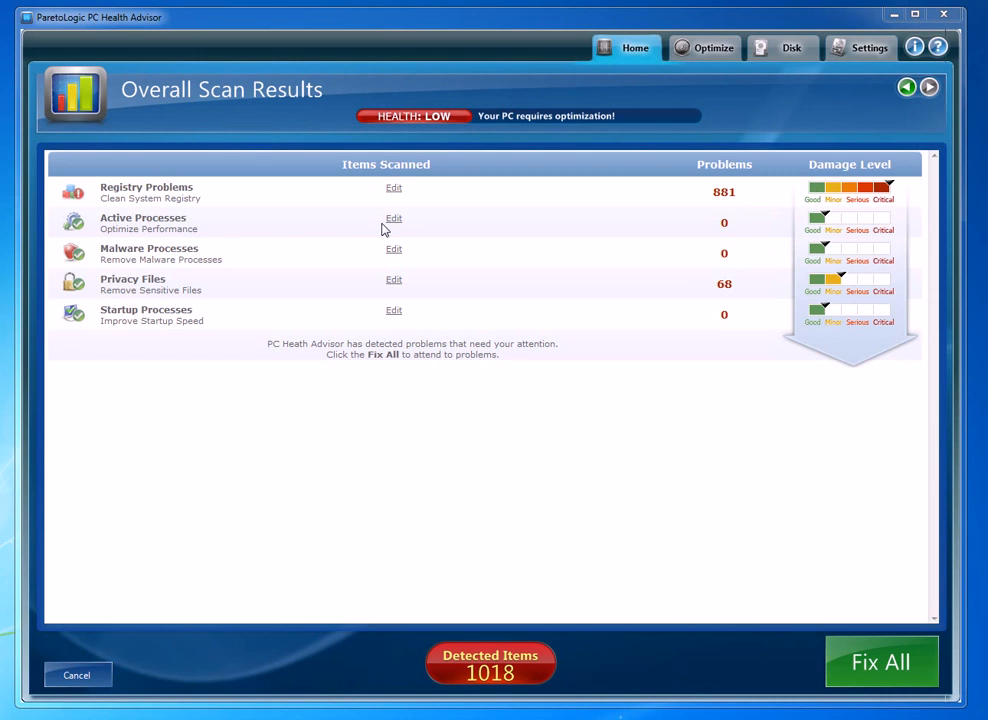
pyautogui.moveTo(172, 352)
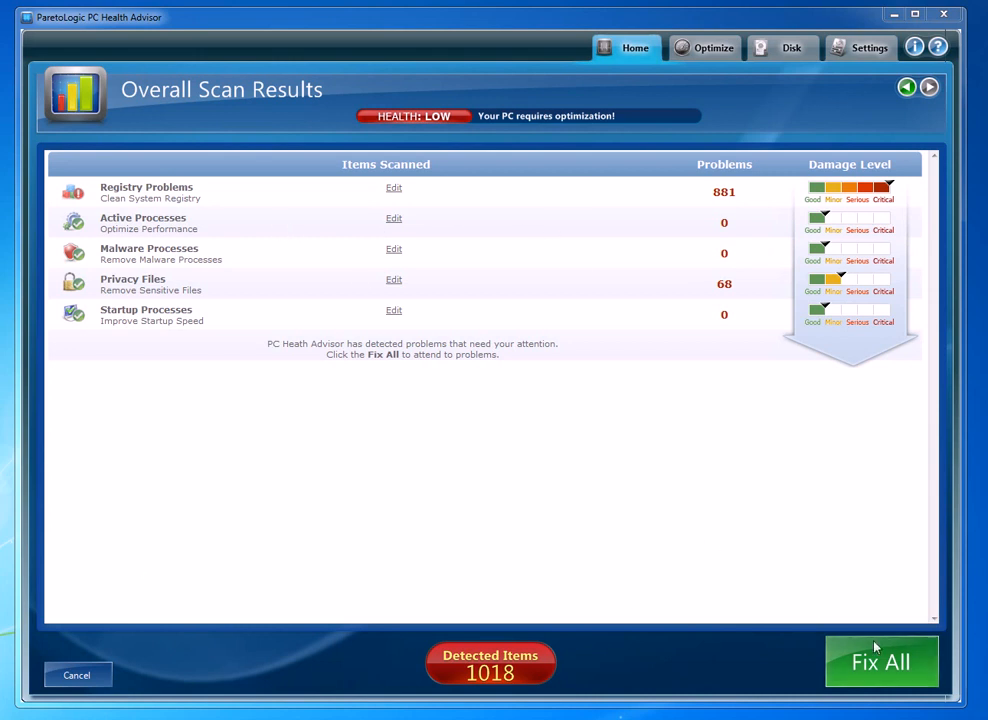
pyautogui.moveTo(680, 510)
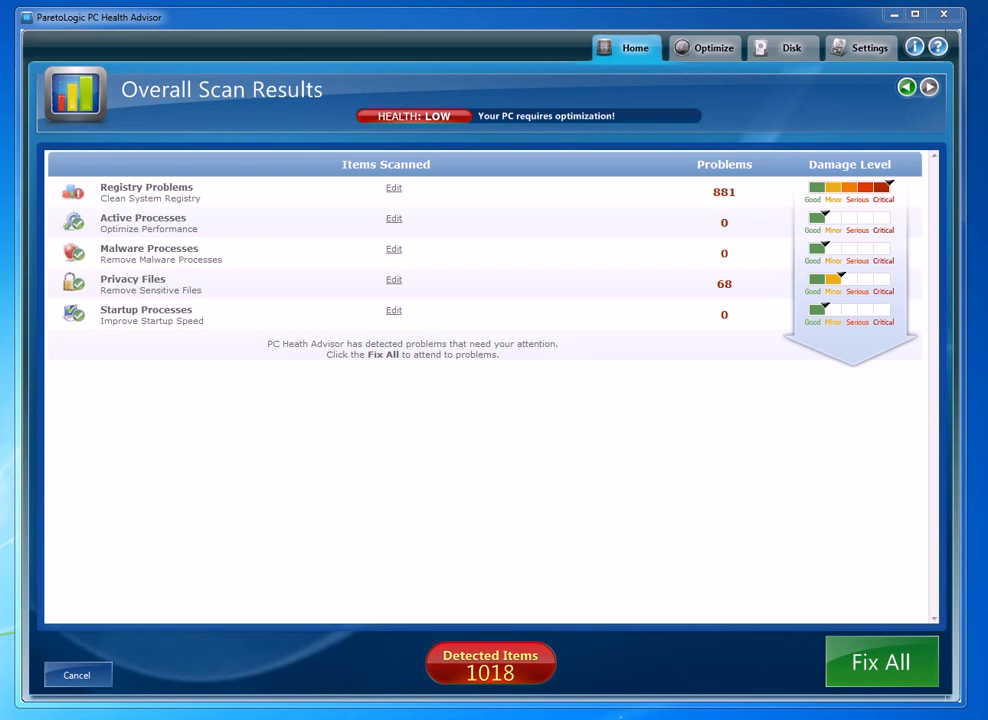
pyautogui.moveTo(190, 644)
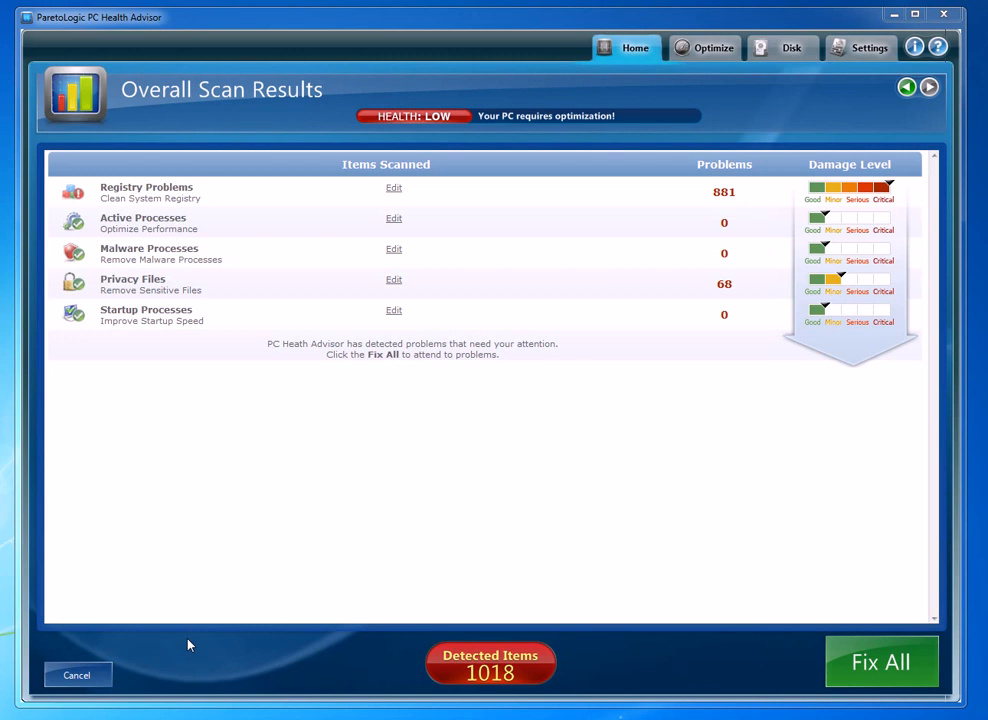
pyautogui.moveTo(274, 456)
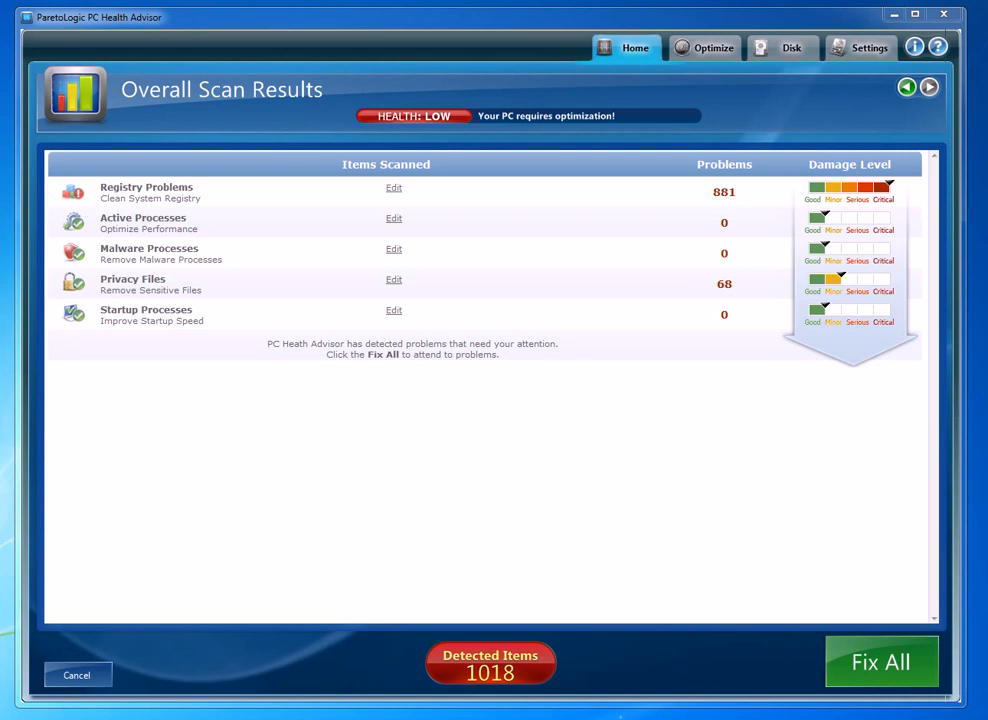
# Cancel out of the Overall Scan Results (1018 items) and return to the home screen
pyautogui.click(76, 674)
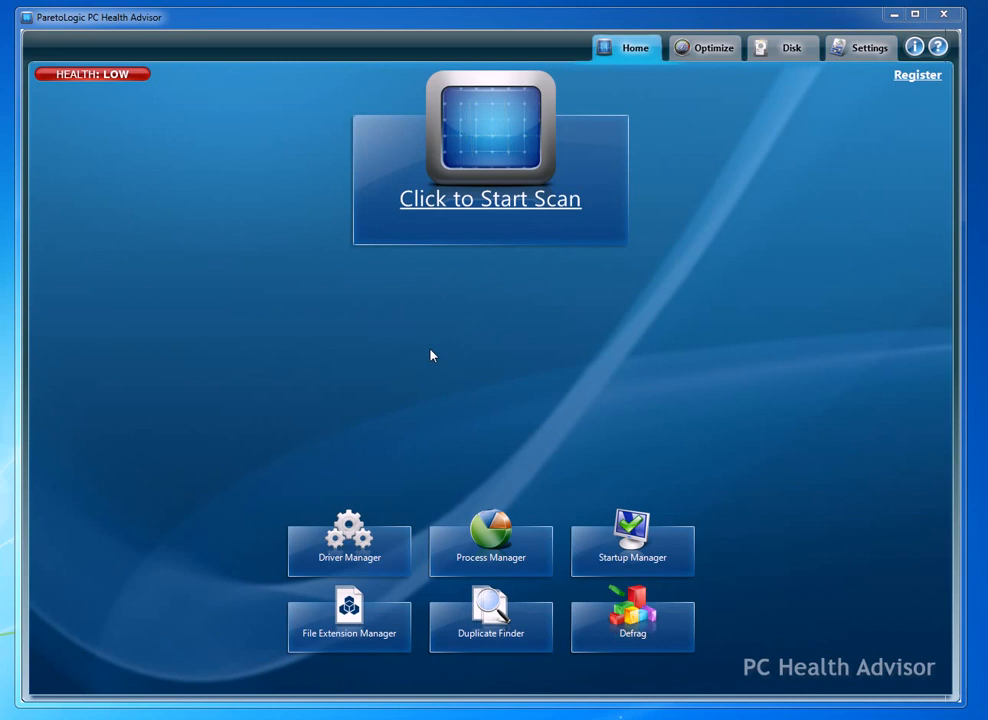
pyautogui.moveTo(532, 206)
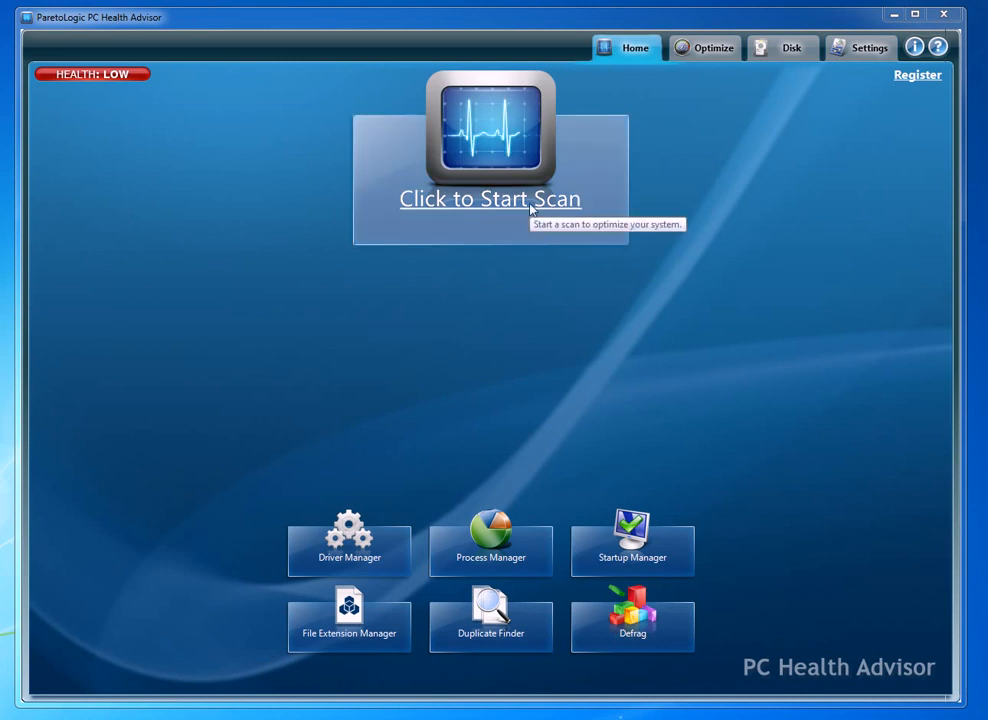
pyautogui.moveTo(164, 512)
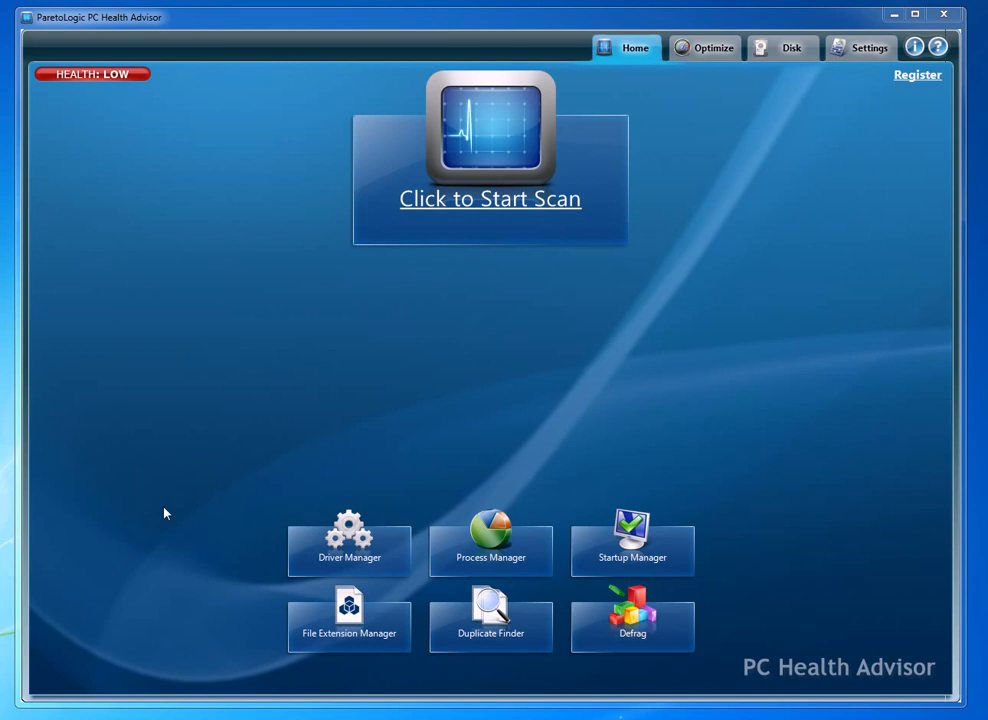
pyautogui.moveTo(364, 548)
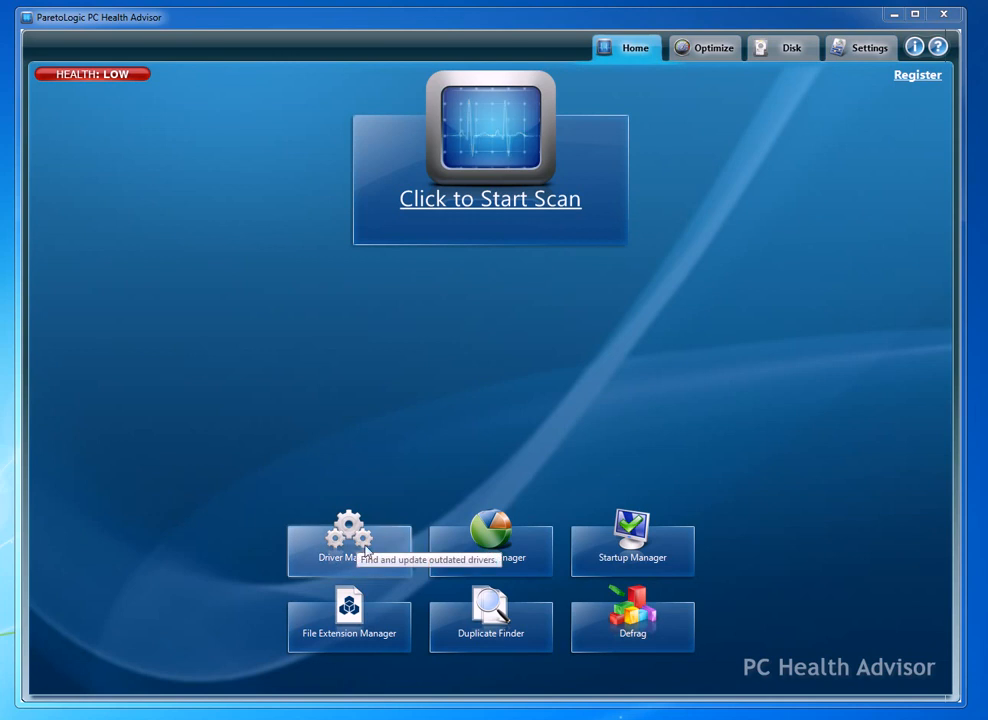
pyautogui.moveTo(376, 532)
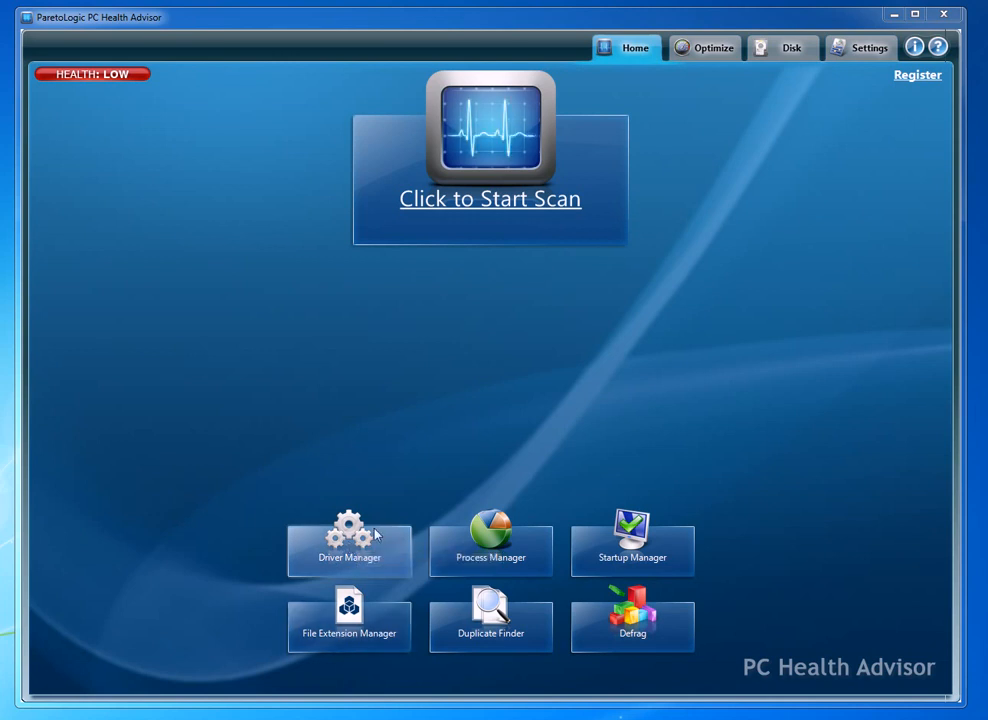
pyautogui.moveTo(350, 540)
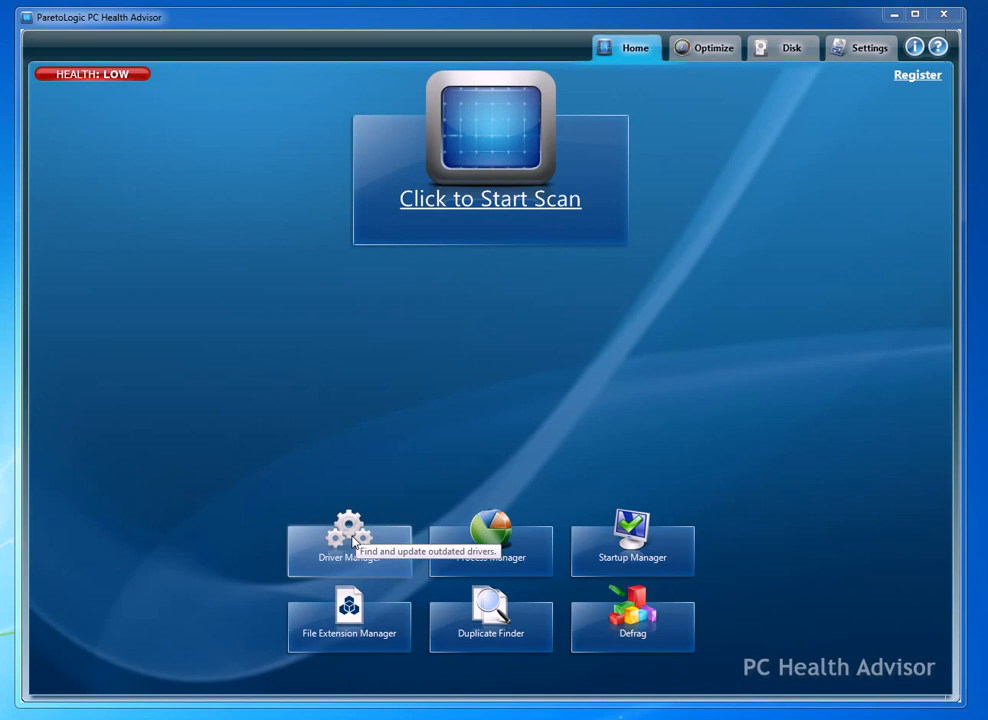
# Launch Driver Manager from the home screen to list the six outdated drivers
pyautogui.click(348, 552)
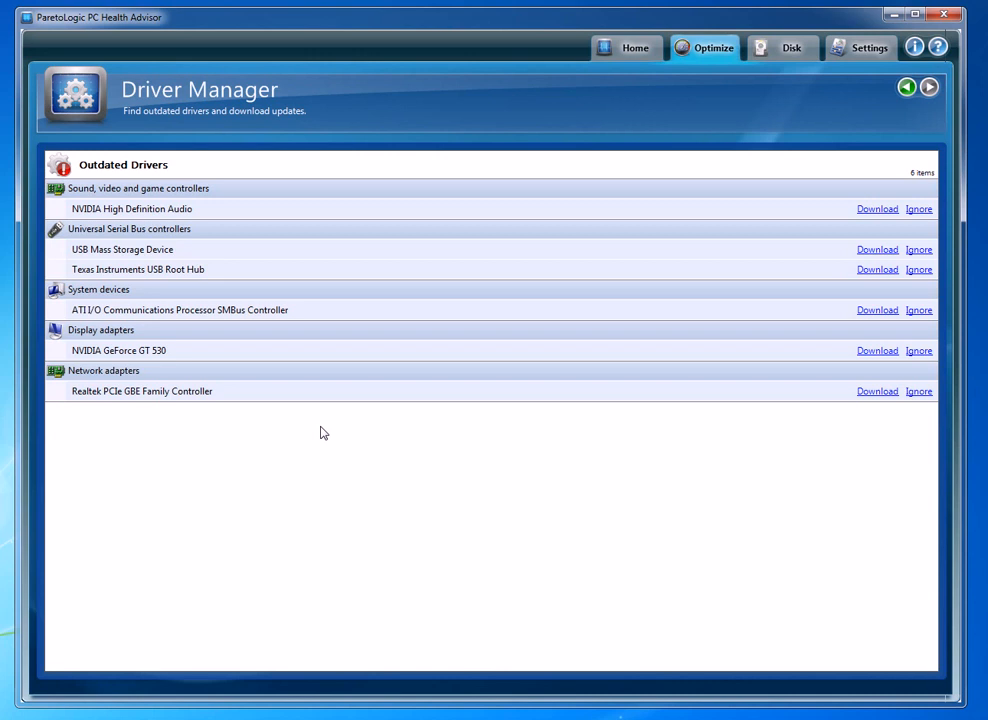
pyautogui.moveTo(352, 288)
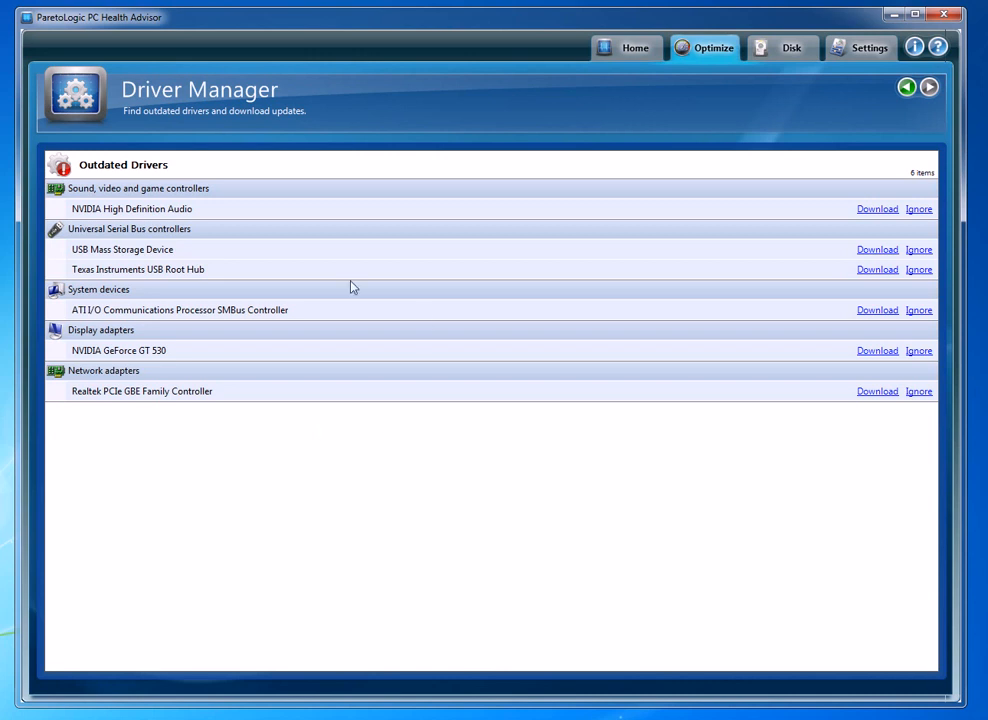
pyautogui.moveTo(184, 188)
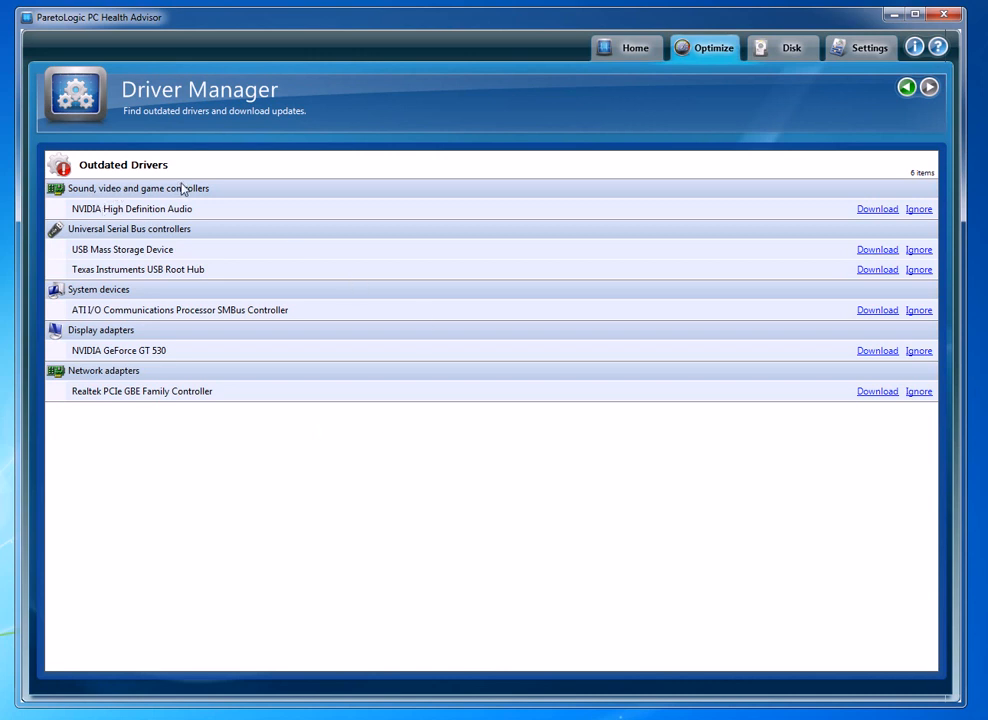
pyautogui.moveTo(176, 232)
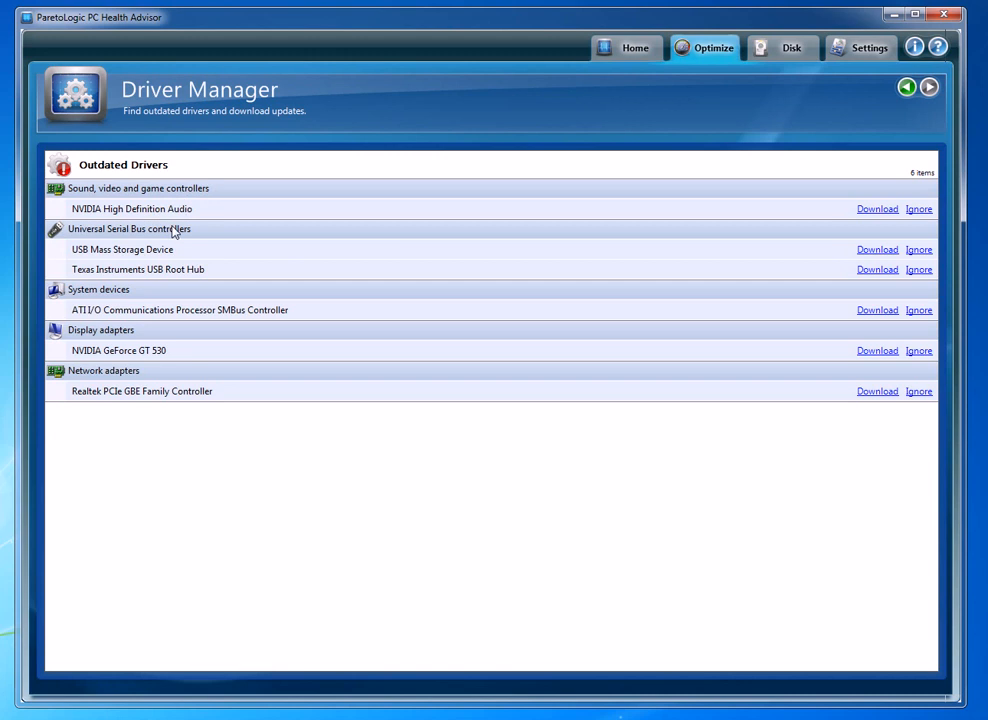
pyautogui.moveTo(178, 238)
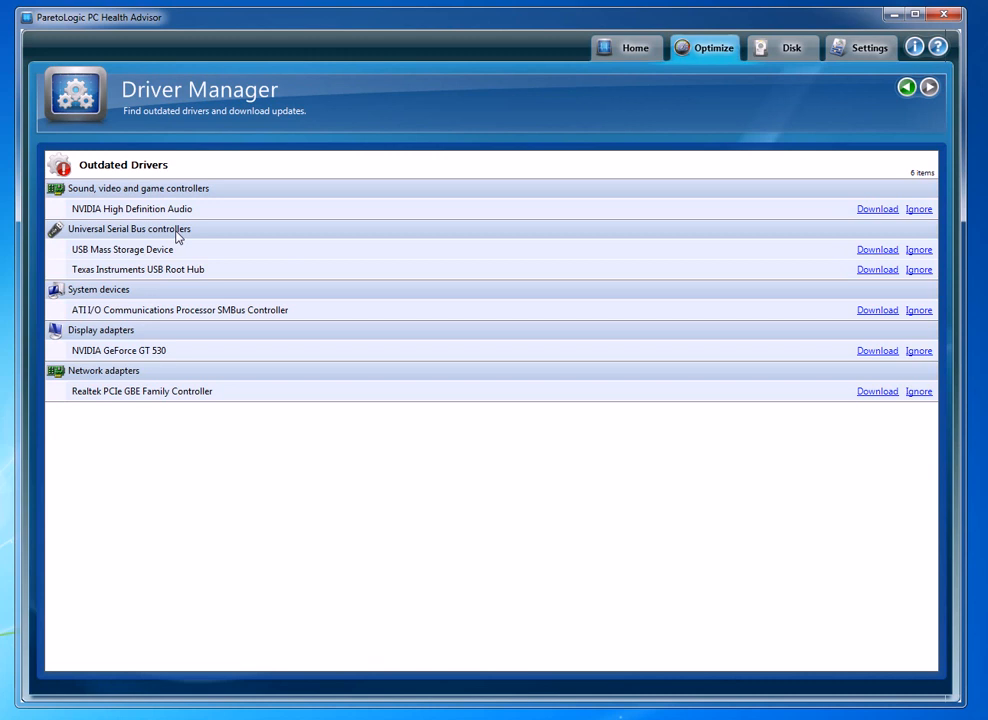
pyautogui.moveTo(160, 320)
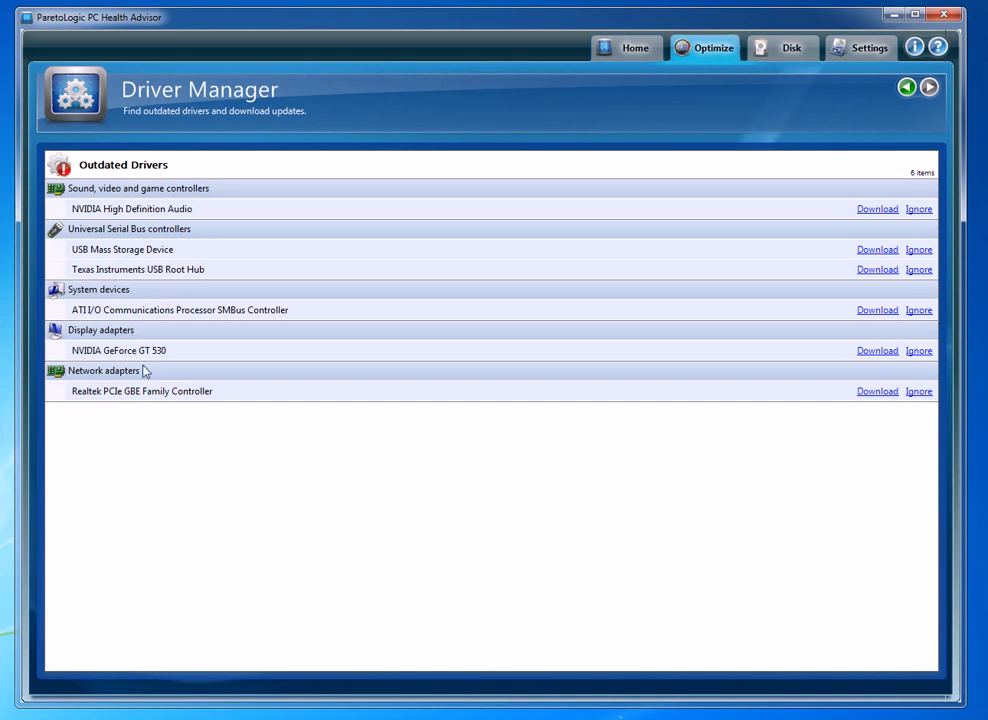
pyautogui.moveTo(144, 374)
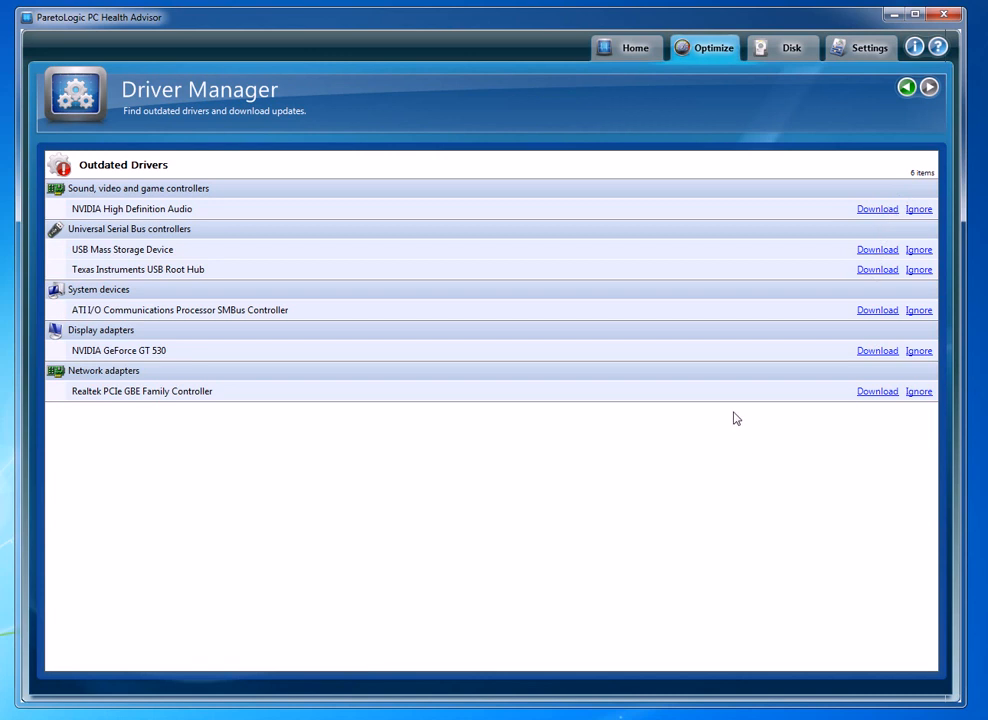
pyautogui.moveTo(320, 536)
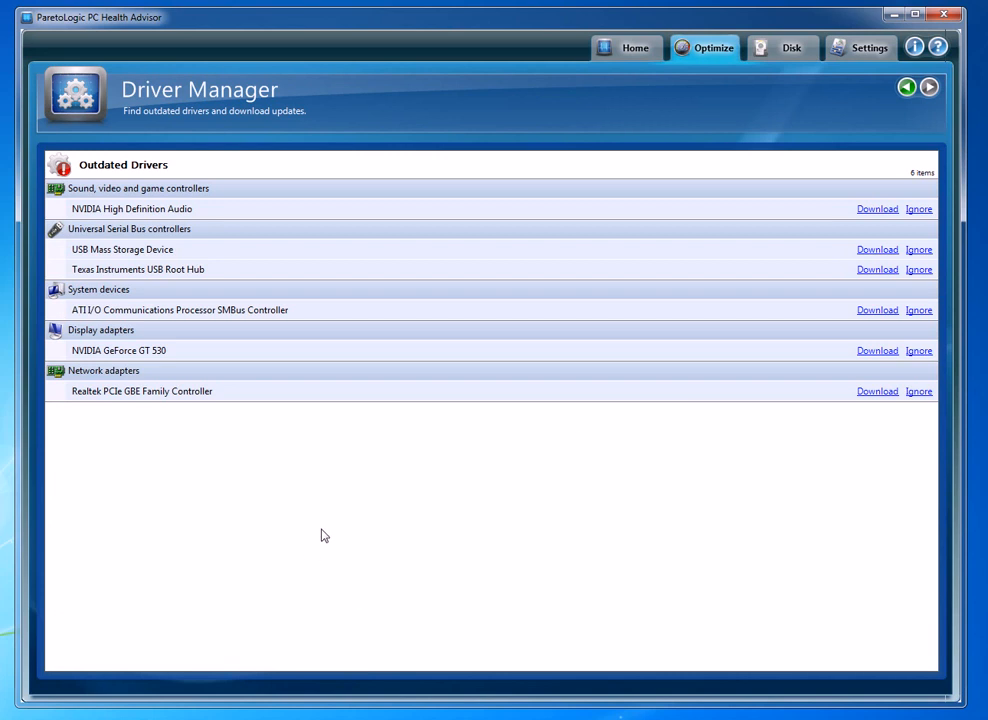
pyautogui.moveTo(212, 188)
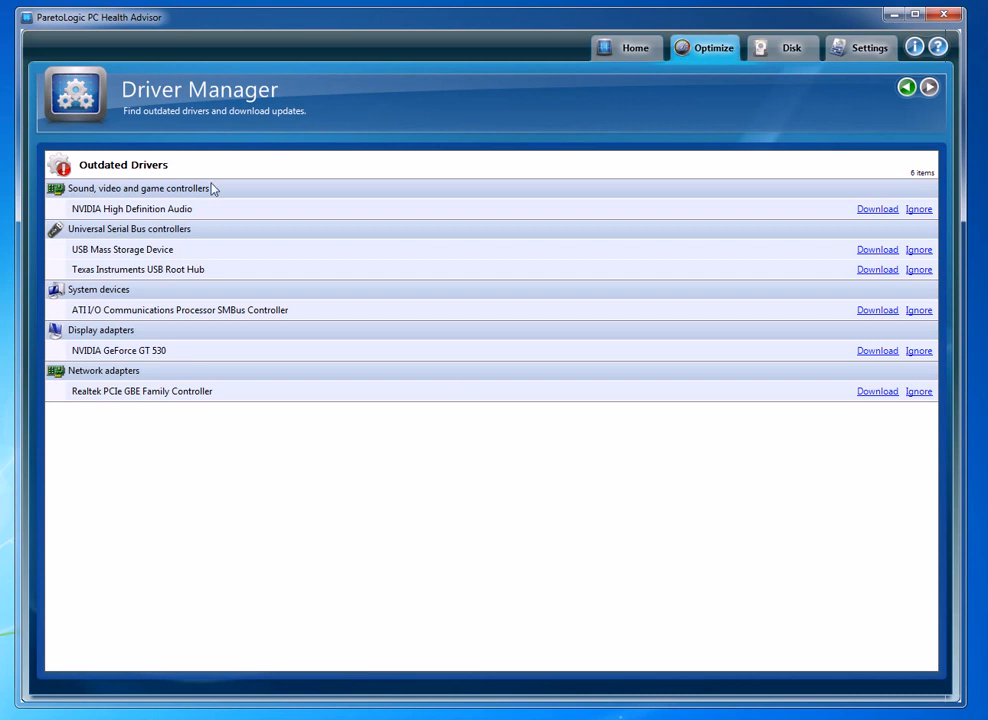
pyautogui.moveTo(184, 216)
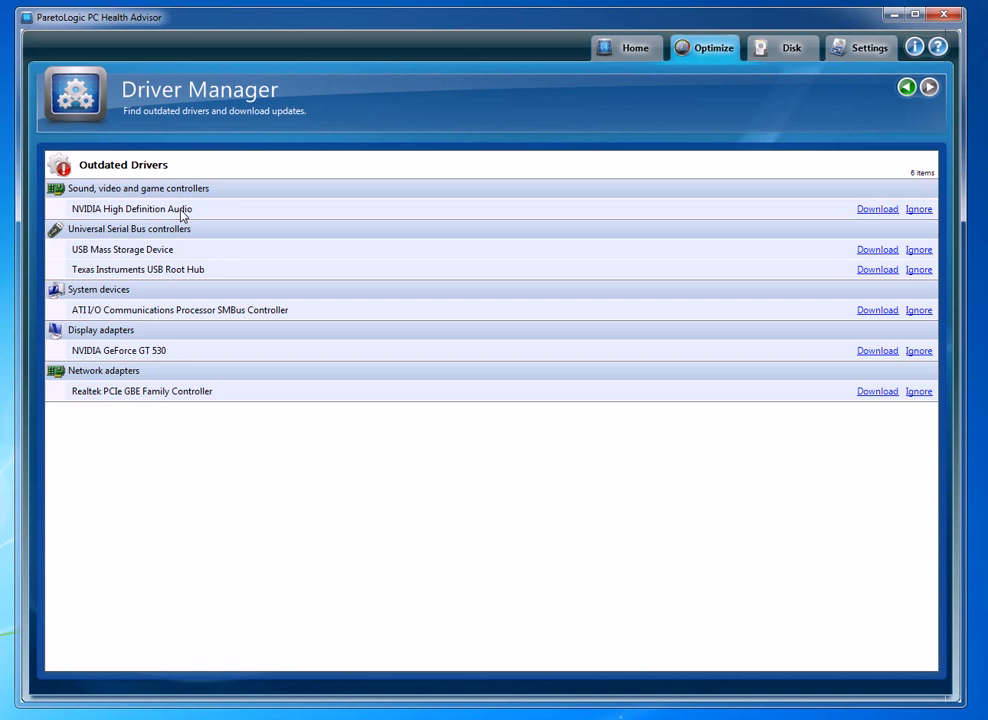
pyautogui.moveTo(230, 258)
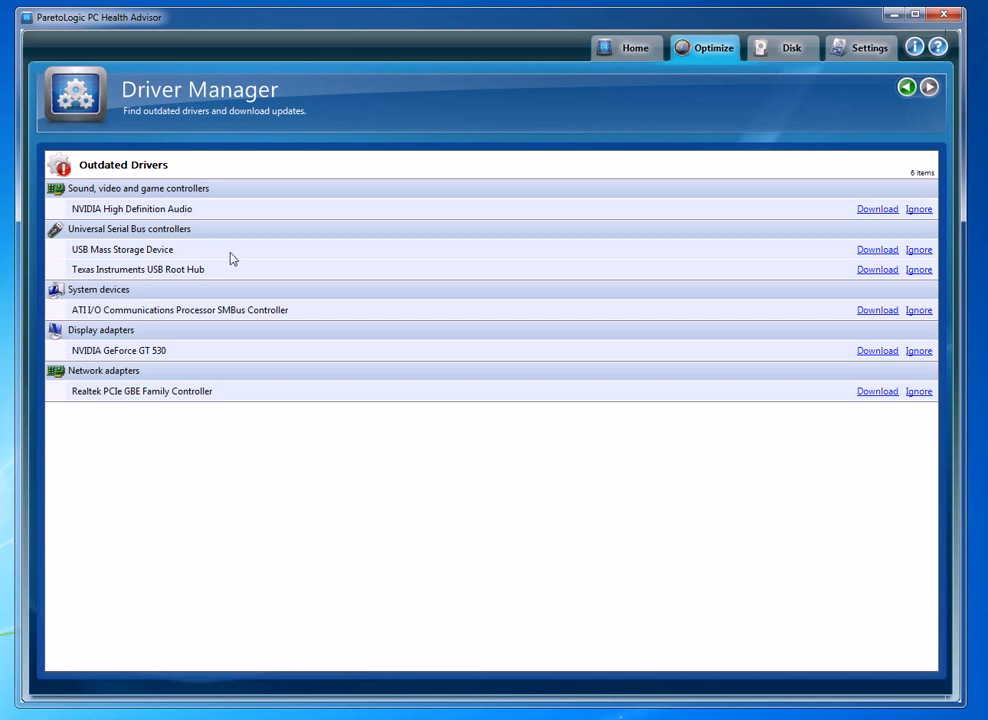